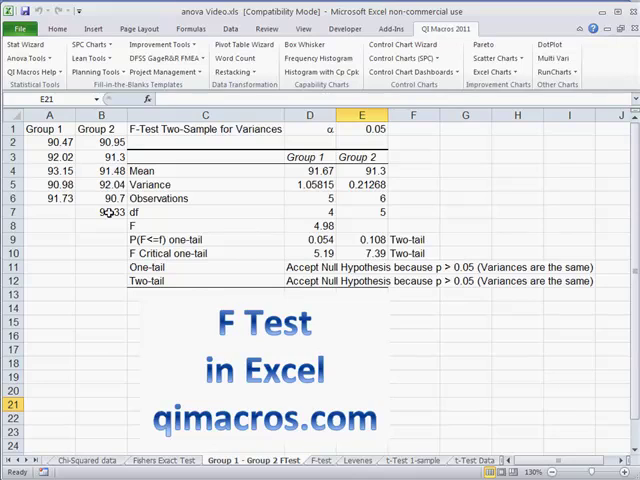
Step: Run the F-test on the selected Group 1 and Group 2 data at the default 0.05 significance
{"action": "left_click", "coordinate": [100, 212]}
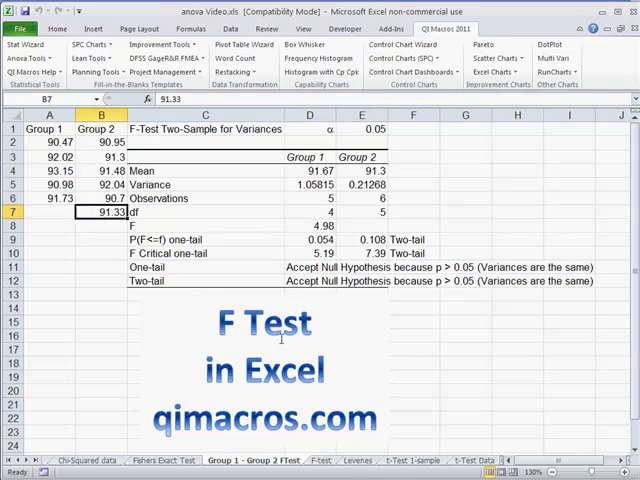
{"action": "mouse_move", "coordinate": [282, 338]}
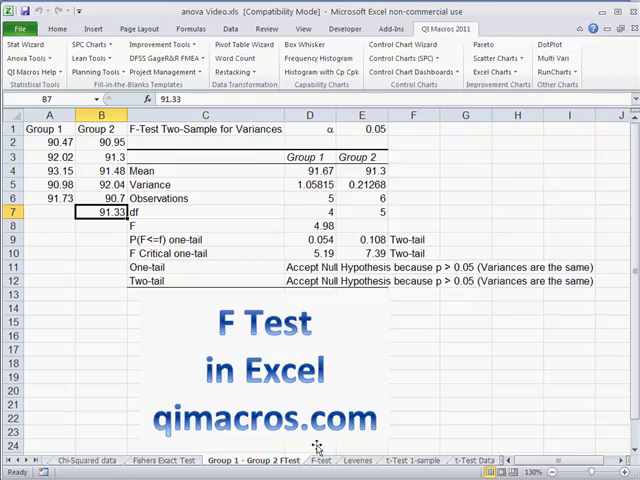
{"action": "left_click", "coordinate": [312, 460]}
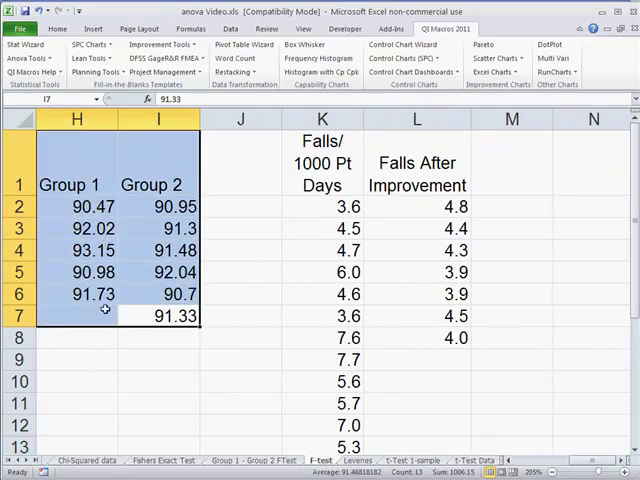
{"action": "mouse_move", "coordinate": [76, 160]}
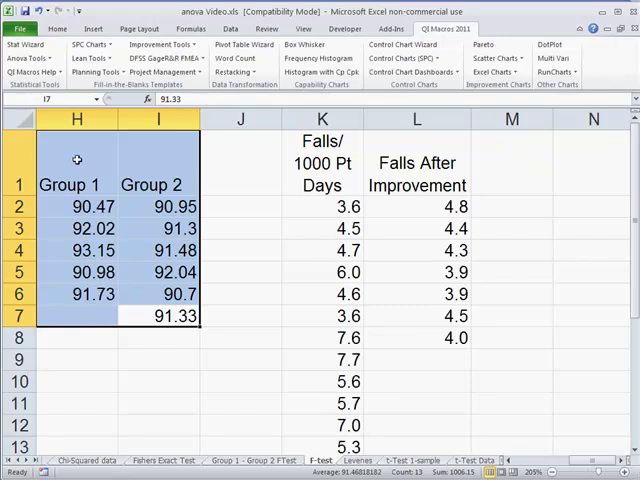
{"action": "mouse_move", "coordinate": [120, 160]}
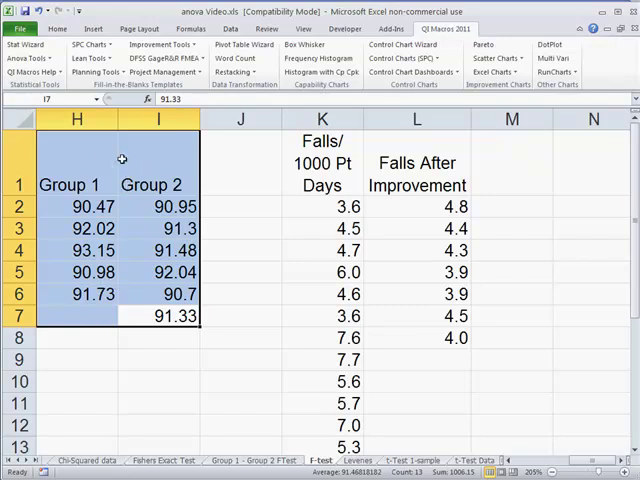
{"action": "left_click", "coordinate": [28, 56]}
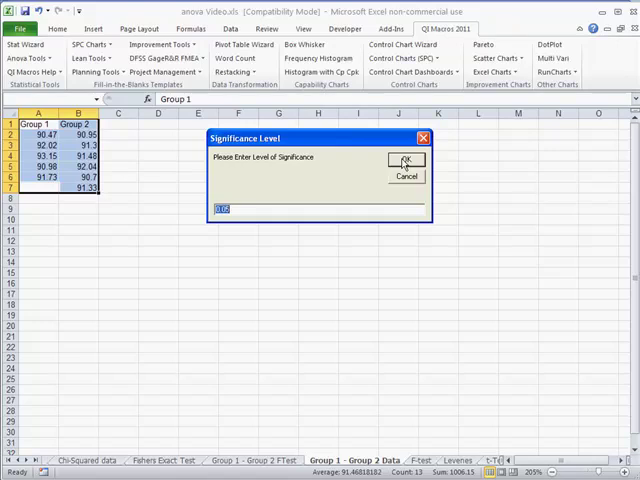
{"action": "left_click", "coordinate": [406, 160]}
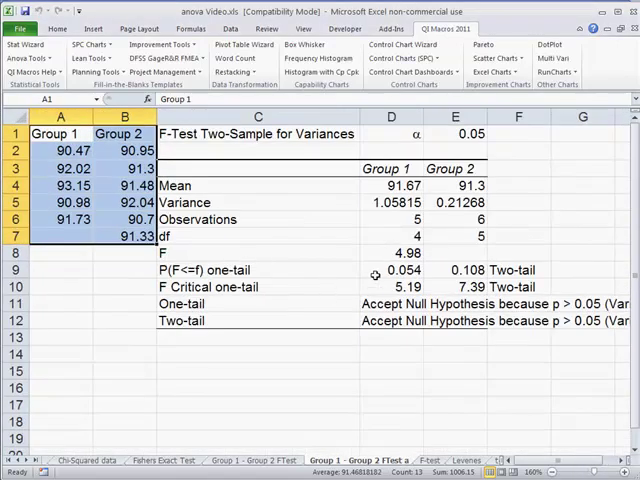
{"action": "left_click", "coordinate": [404, 270]}
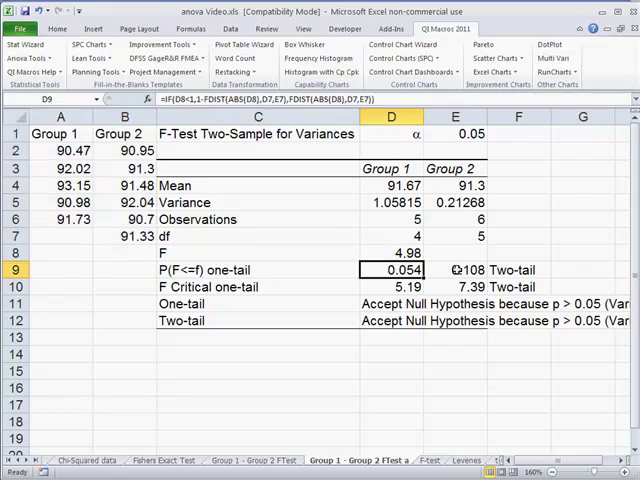
{"action": "left_click", "coordinate": [456, 270]}
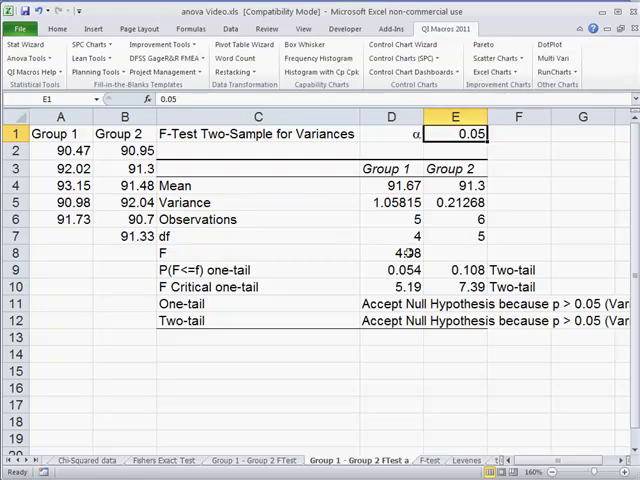
{"action": "mouse_move", "coordinate": [410, 320]}
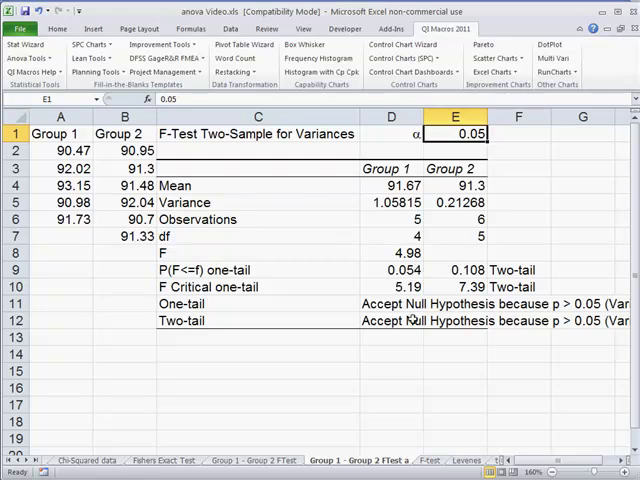
{"action": "mouse_move", "coordinate": [410, 204]}
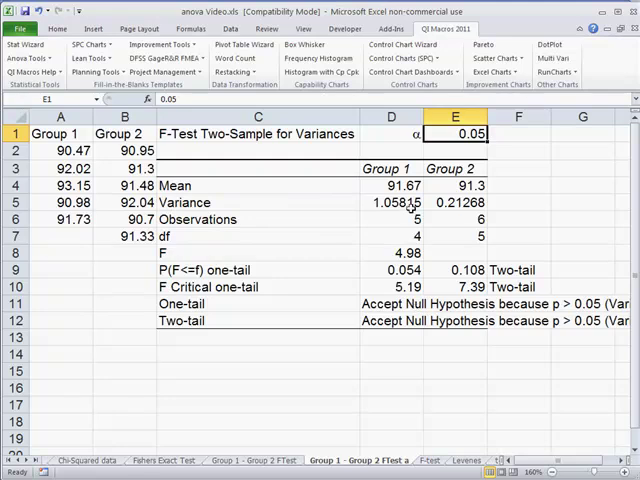
{"action": "left_click", "coordinate": [456, 202]}
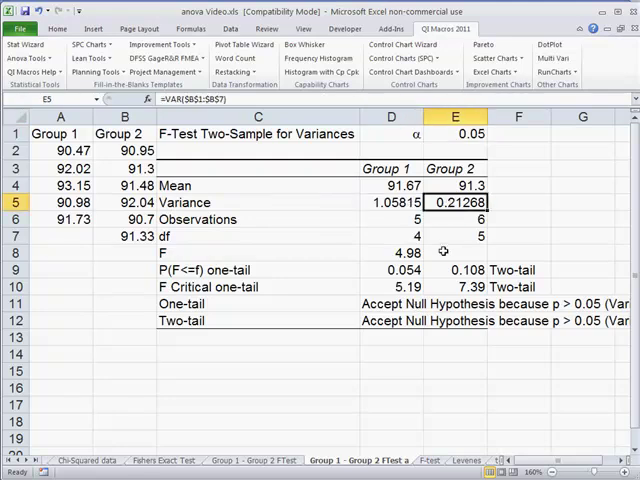